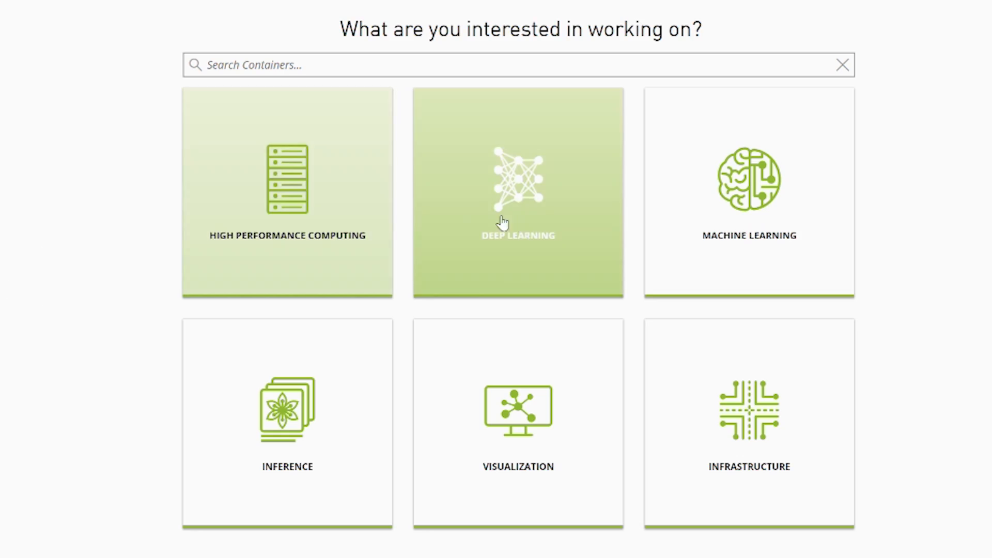
Filter the NGC catalog to Deep Learning containers
{"action": "left_click", "coordinate": [518, 193]}
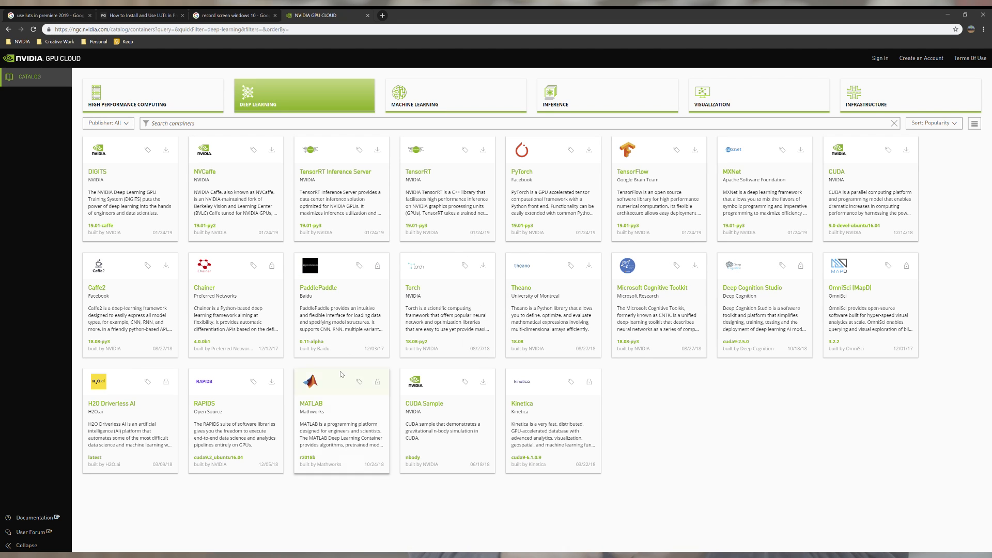
Open the MATLAB container page and scroll through its Overview description
{"action": "left_click", "coordinate": [311, 403]}
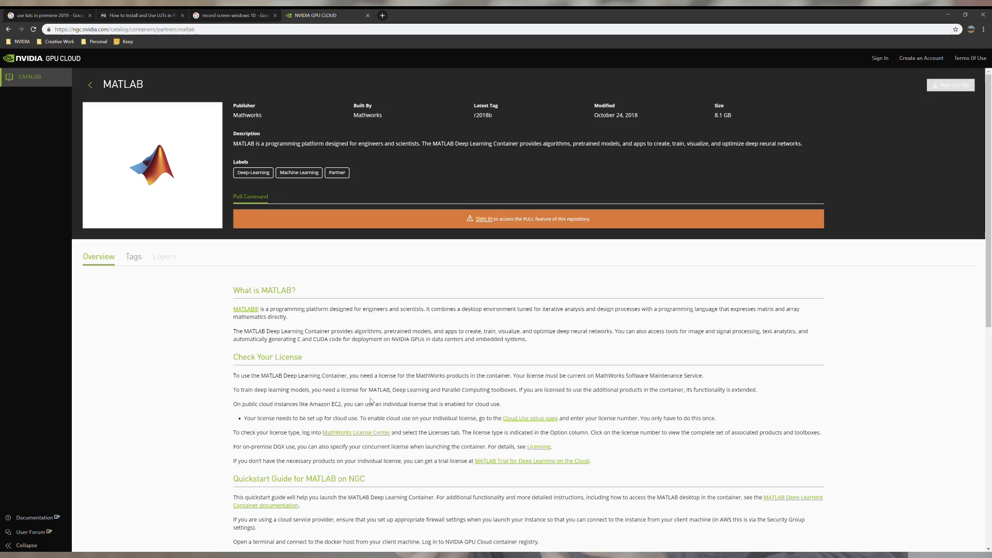
{"action": "scroll", "scroll_direction": "down", "scroll_amount": 3}
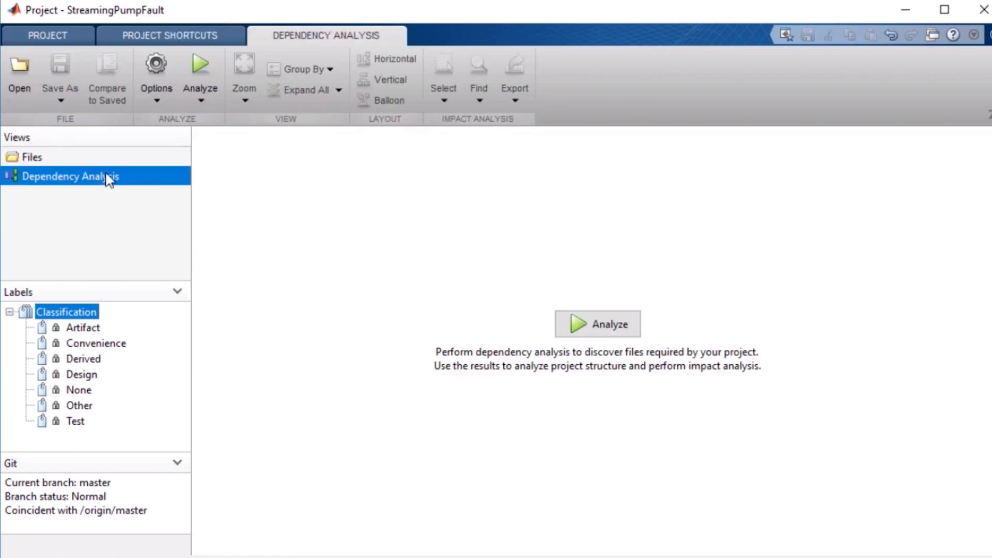
Run Analyze on the StreamingPumpFault project's Dependency Analysis view
{"action": "left_click", "coordinate": [597, 324]}
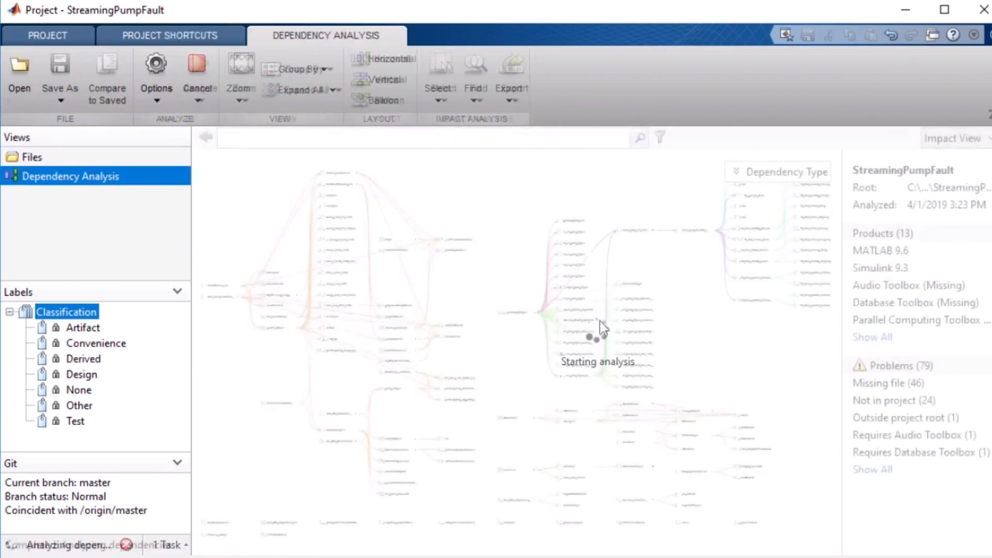